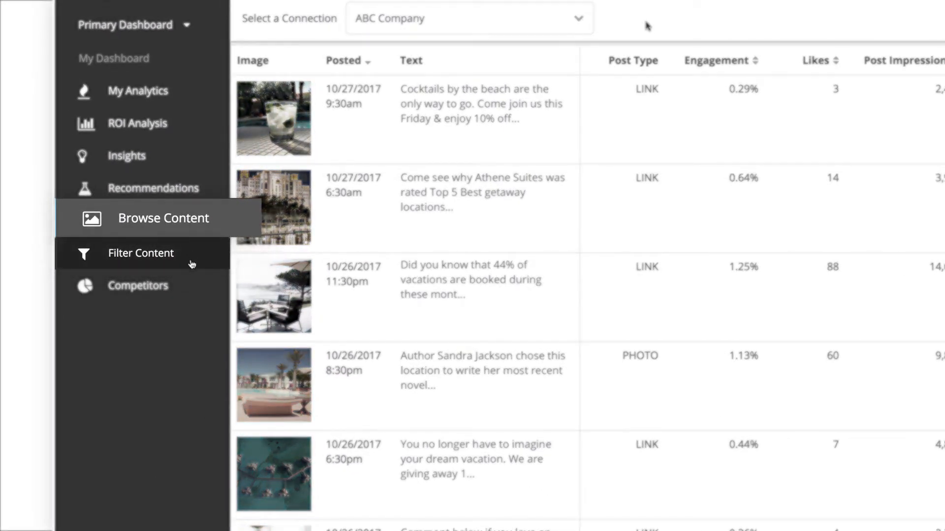
# Step: Pass through Filter Content back to Facebook Browse Content, listing connections such as ABC Company
pyautogui.click(156, 256)
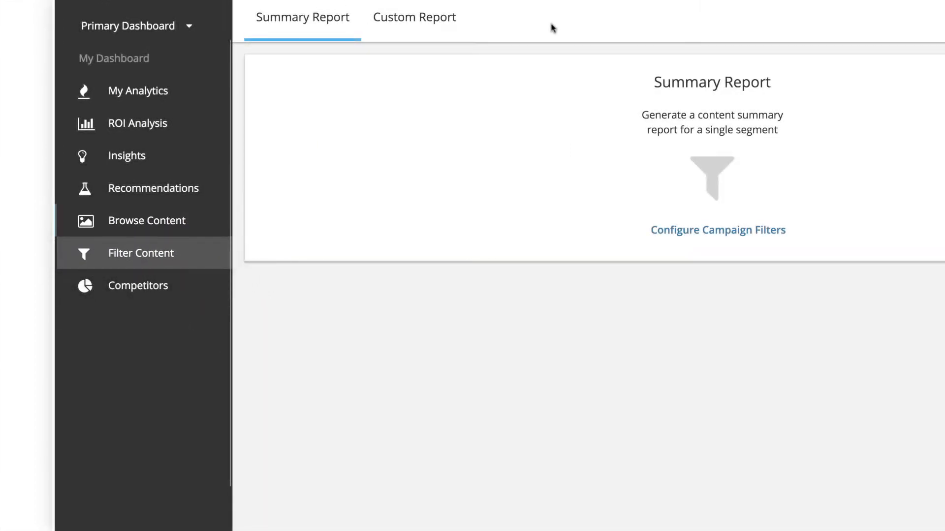
pyautogui.click(146, 220)
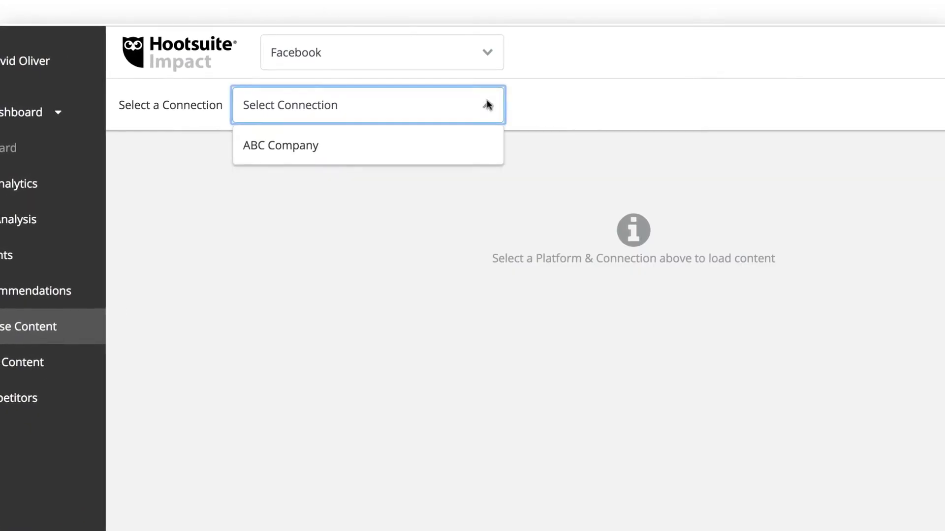
# Step: Filter ABC Company's Facebook posts to organic posts whose text contains 'travel'
pyautogui.click(281, 145)
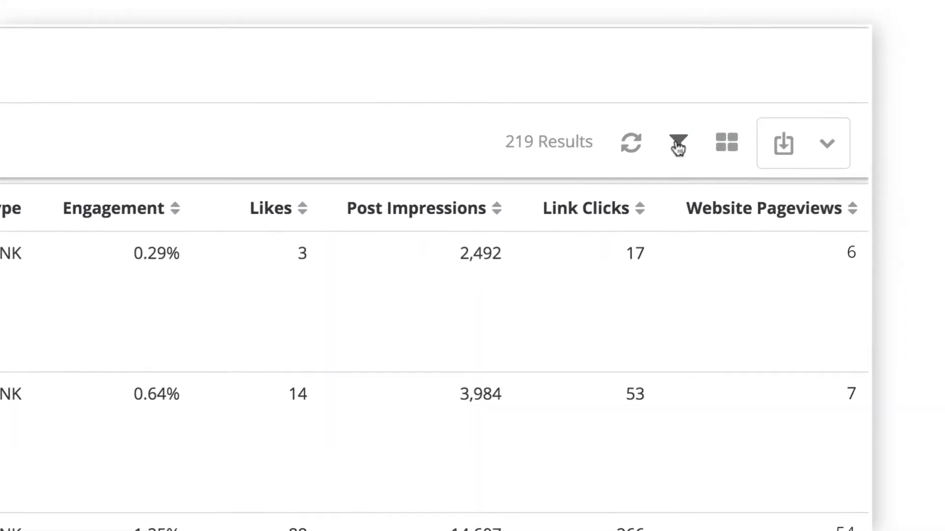
pyautogui.click(677, 143)
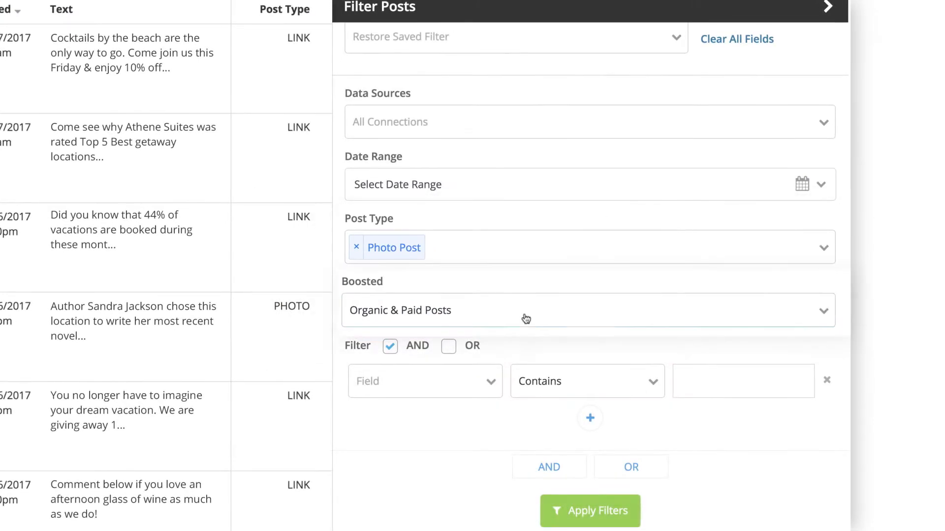
pyautogui.click(588, 310)
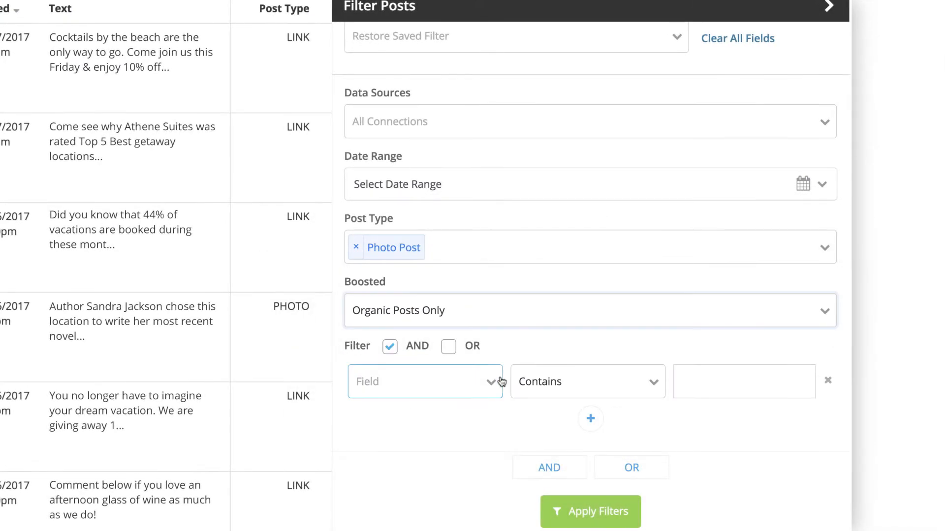
pyautogui.click(424, 382)
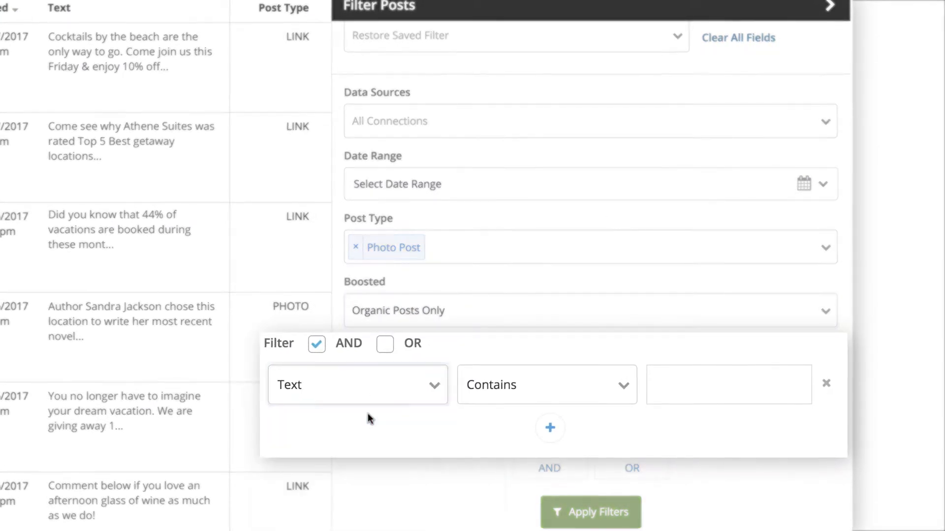
pyautogui.write('travel')
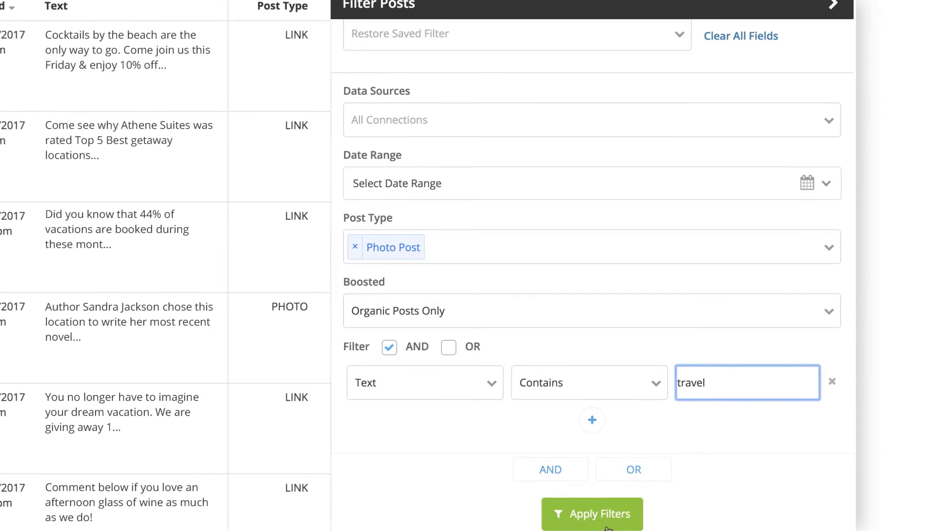
pyautogui.click(591, 514)
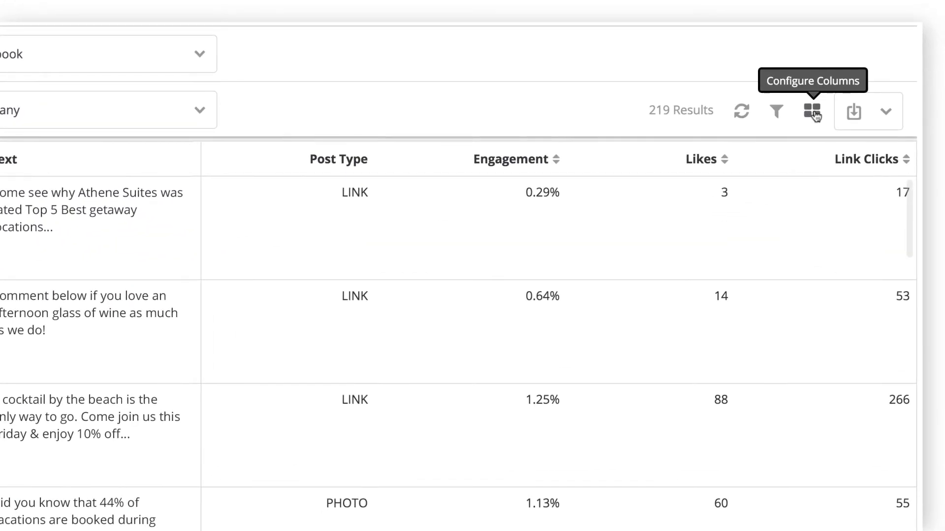
# Step: Search the columns for 'post im' and add Post Impressions to the table
pyautogui.click(811, 112)
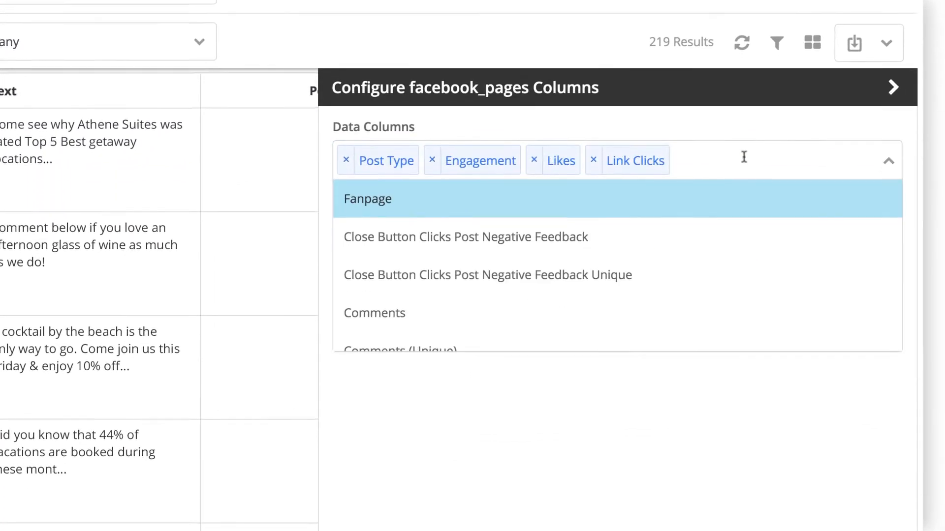
pyautogui.write('post im')
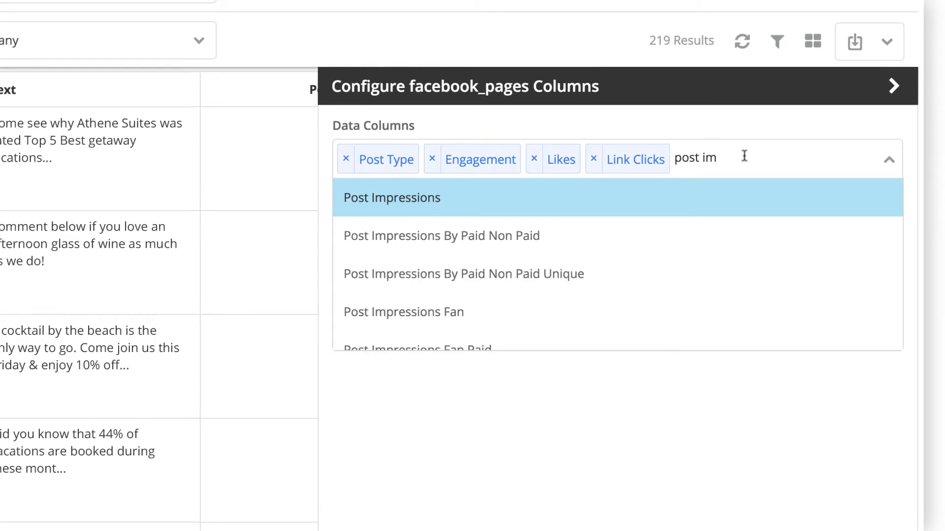
pyautogui.click(391, 197)
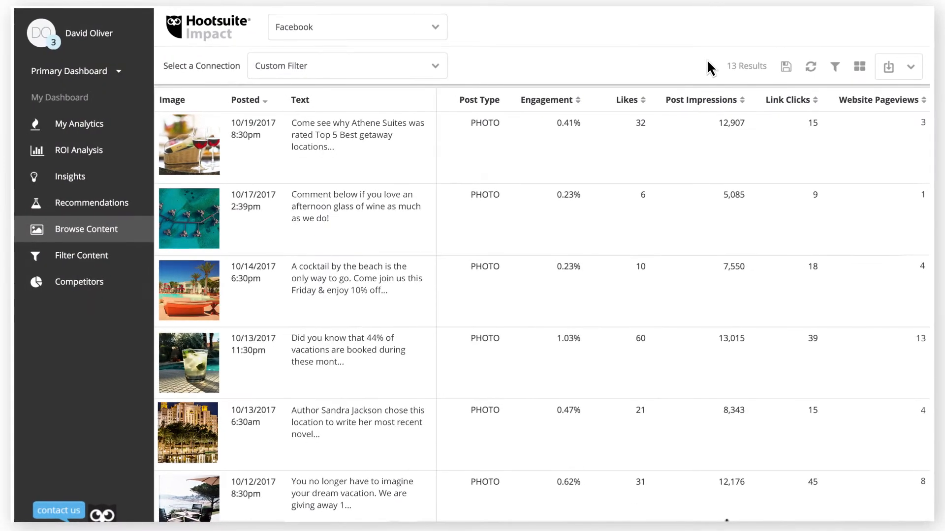
pyautogui.moveTo(696, 73)
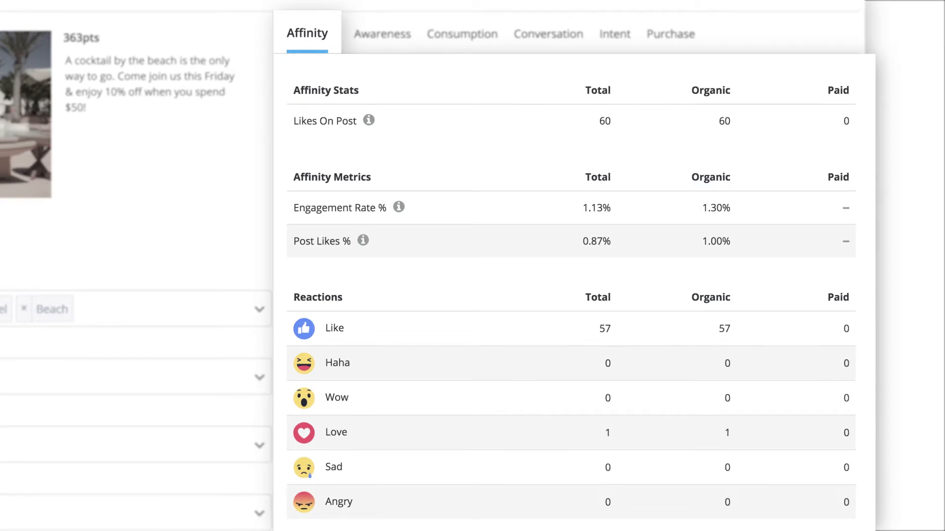
# Step: Browse the beach post's Awareness, Consumption, Conversation and Intent statistics tabs
pyautogui.click(376, 34)
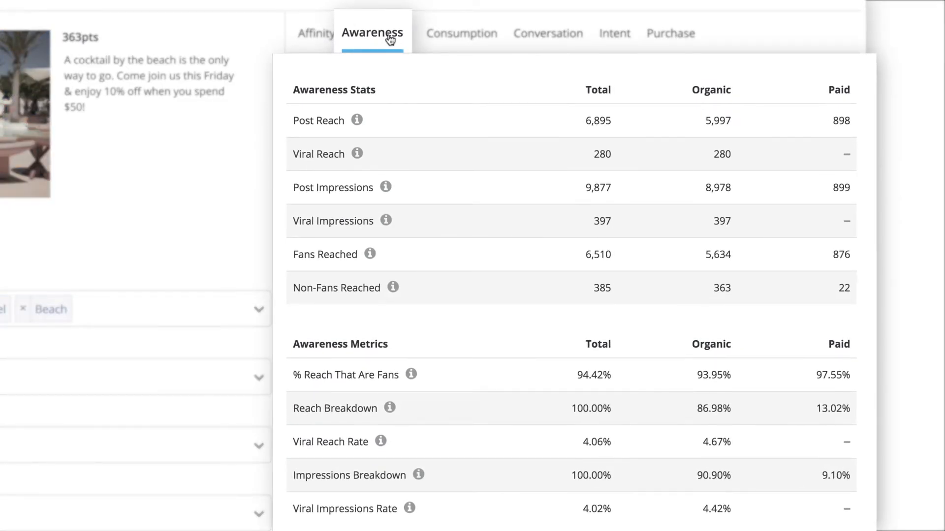
pyautogui.click(451, 33)
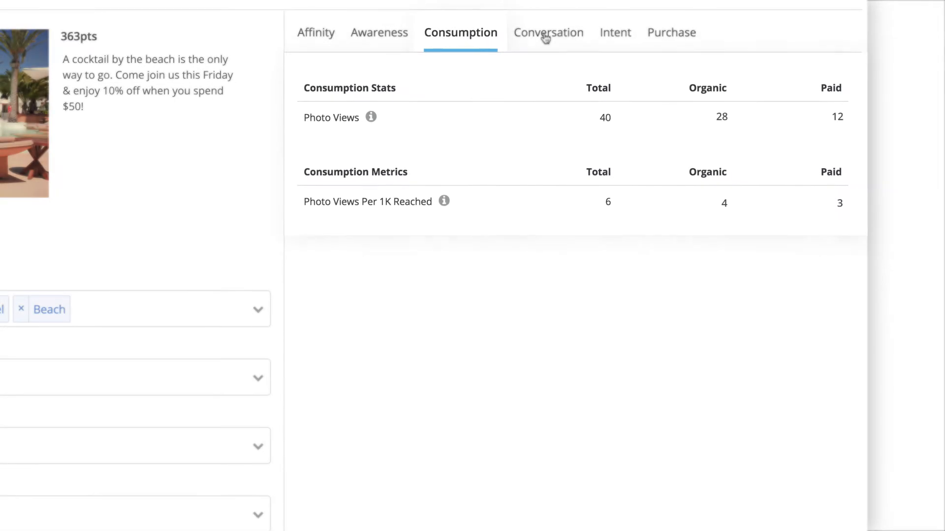
pyautogui.click(547, 32)
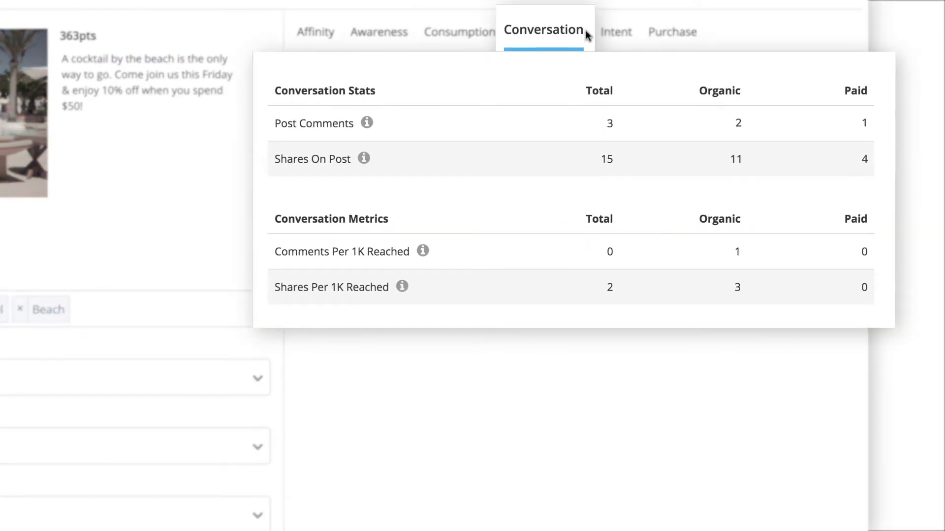
pyautogui.click(615, 31)
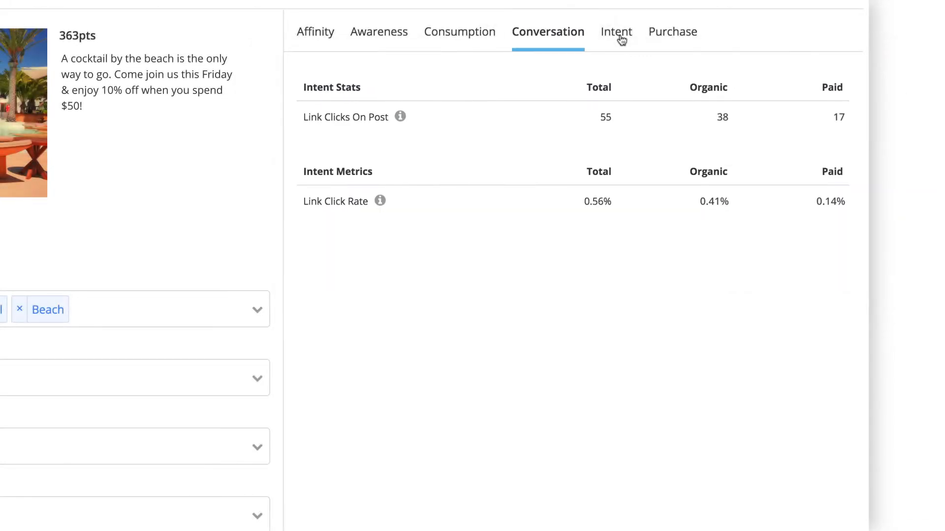
pyautogui.click(616, 31)
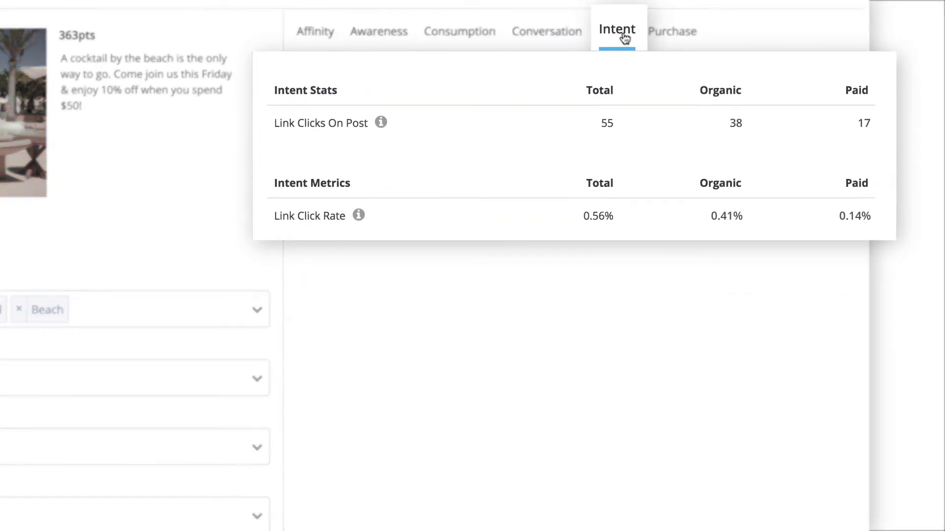
pyautogui.moveTo(625, 37)
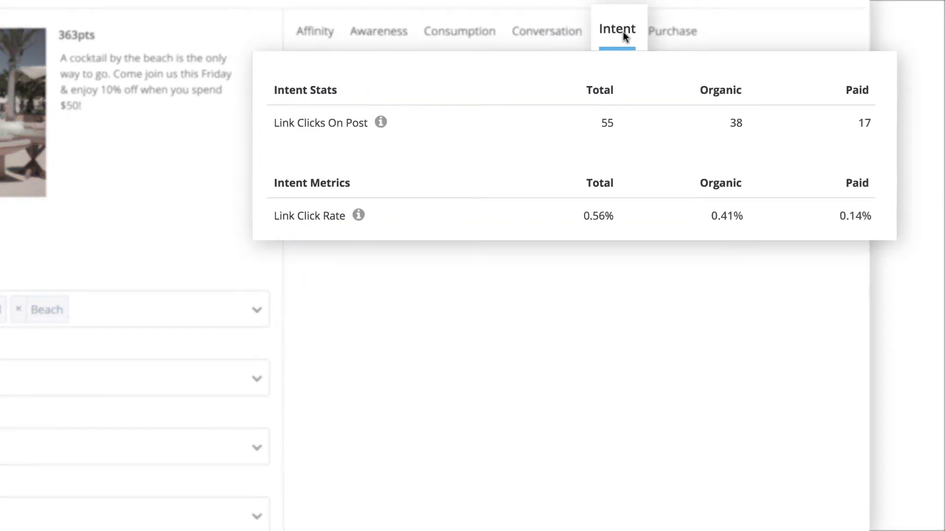
pyautogui.click(674, 30)
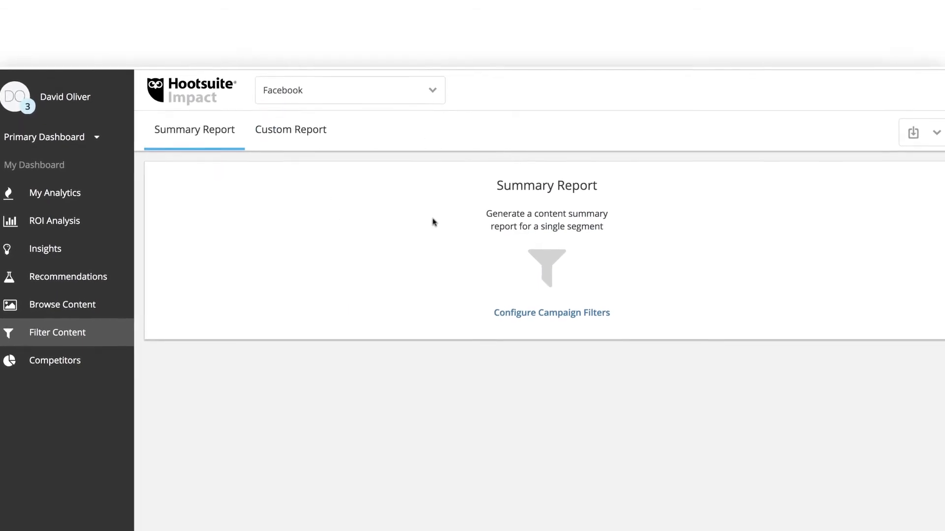
# Step: Set a campaign filter on links containing 'utm_medium=owned_social'
pyautogui.click(551, 312)
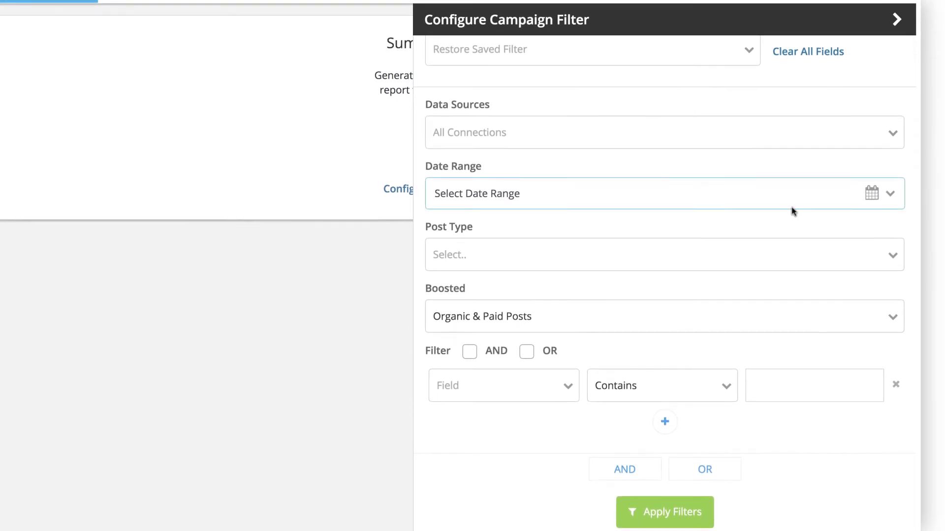
pyautogui.click(503, 386)
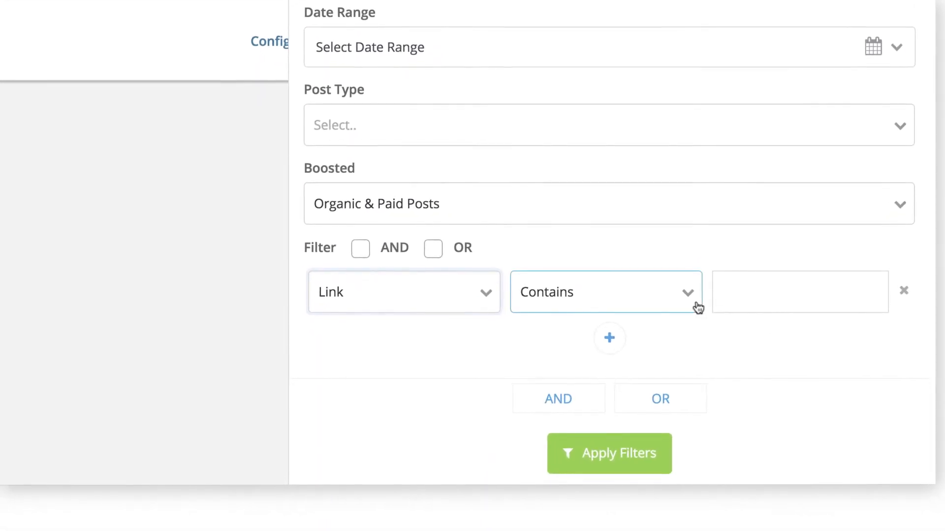
pyautogui.click(800, 292)
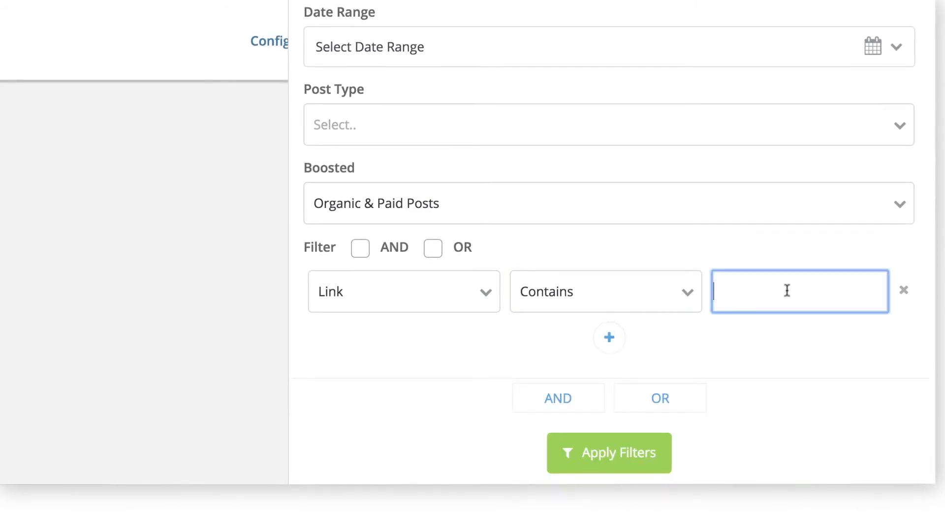
pyautogui.write('utm_medium=owned_social')
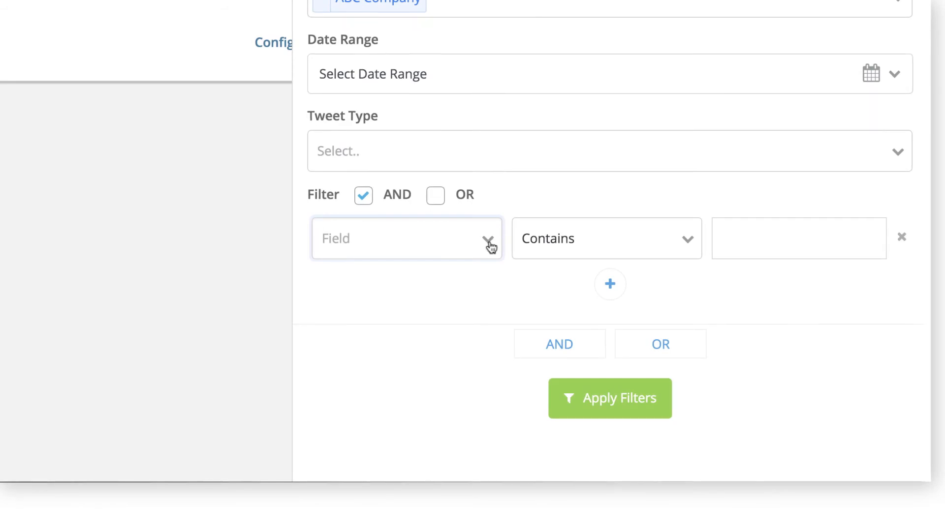
pyautogui.click(406, 238)
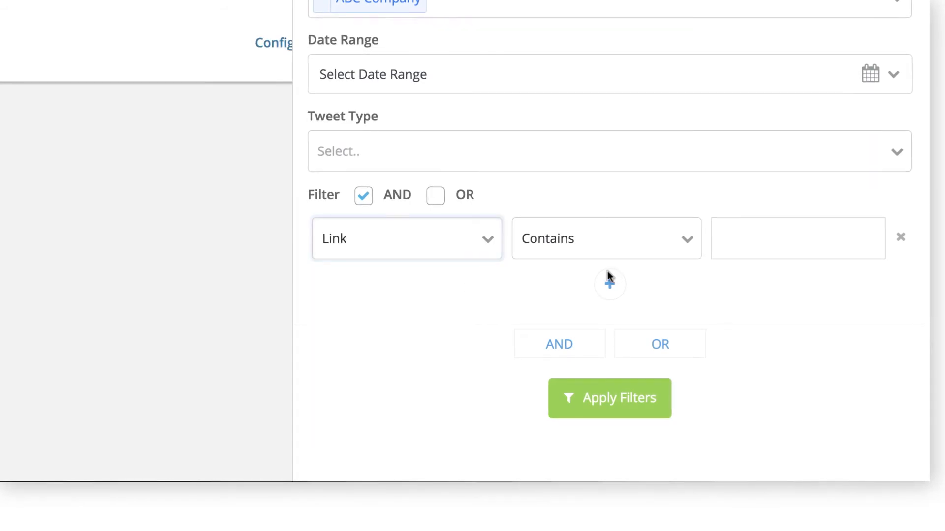
pyautogui.write('www.athenesuites.com')
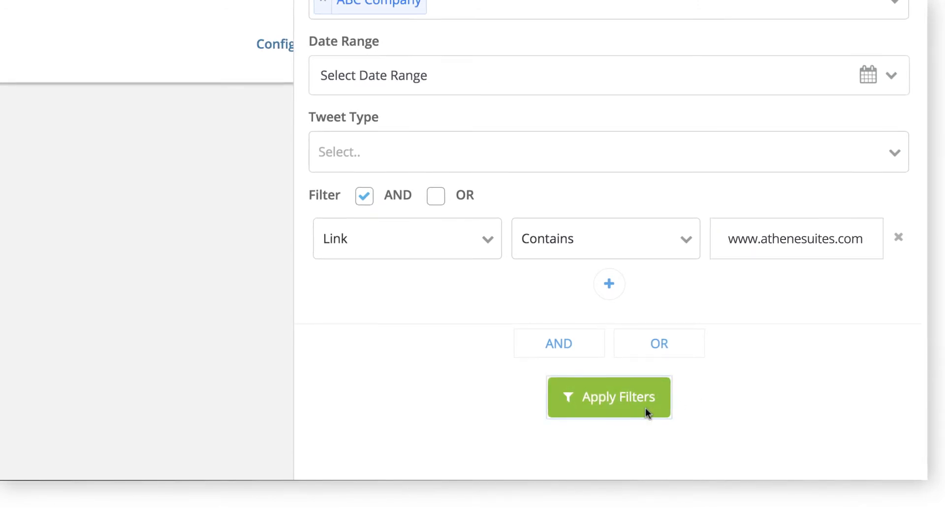
pyautogui.click(608, 397)
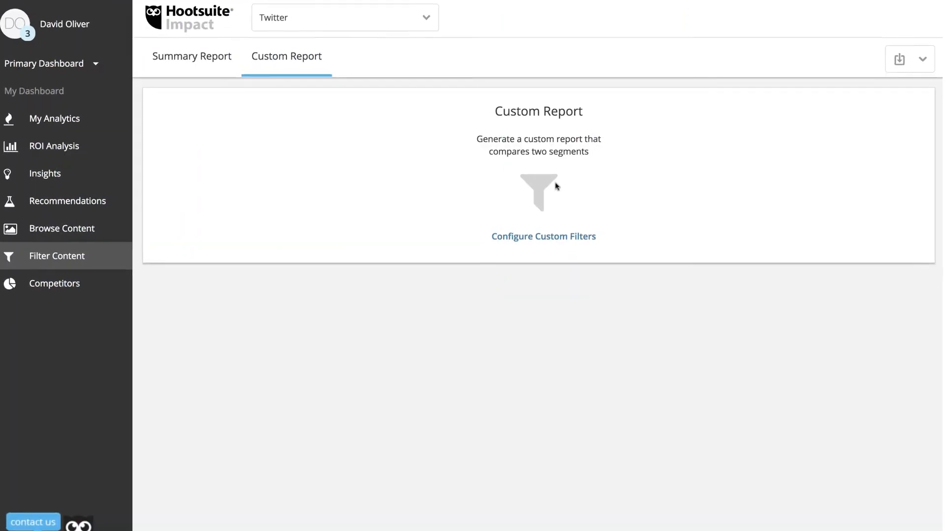
# Step: Generate the primary segment report (239 tweets) and open the secondary segment settings
pyautogui.click(542, 236)
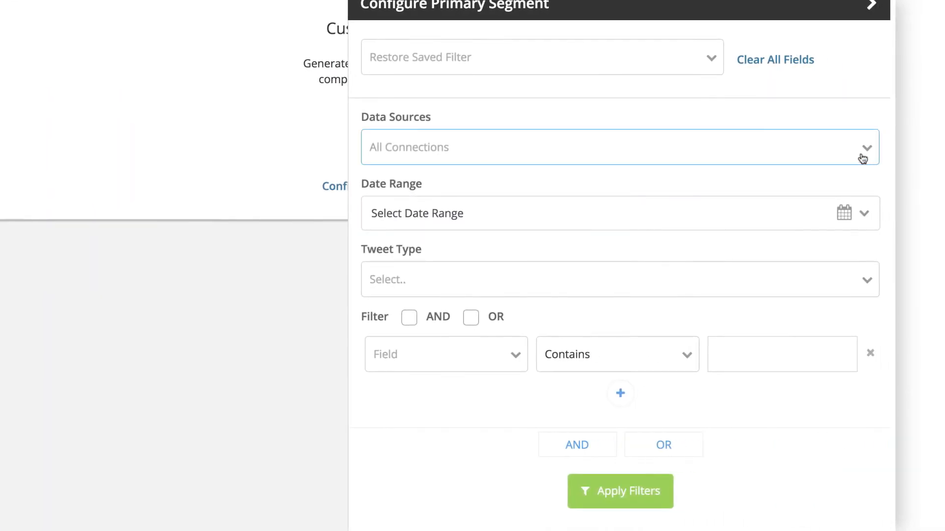
pyautogui.click(602, 213)
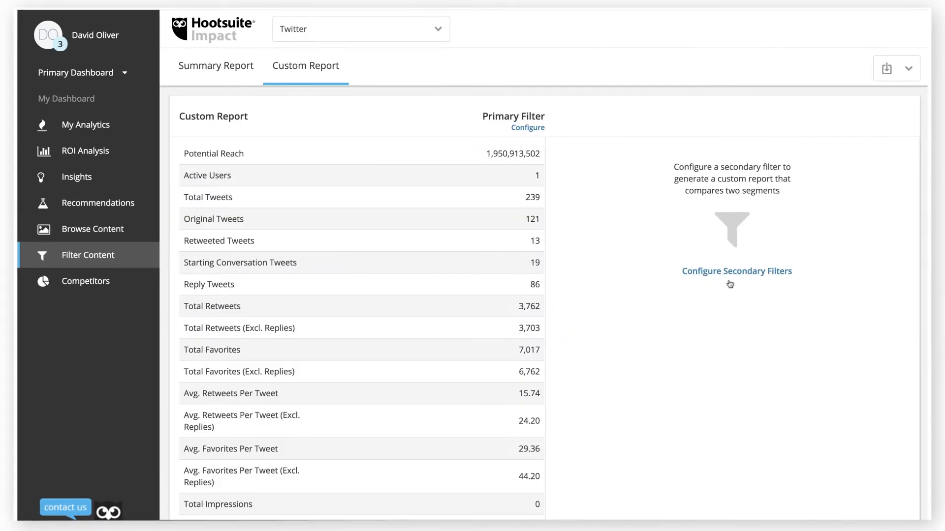
pyautogui.click(736, 271)
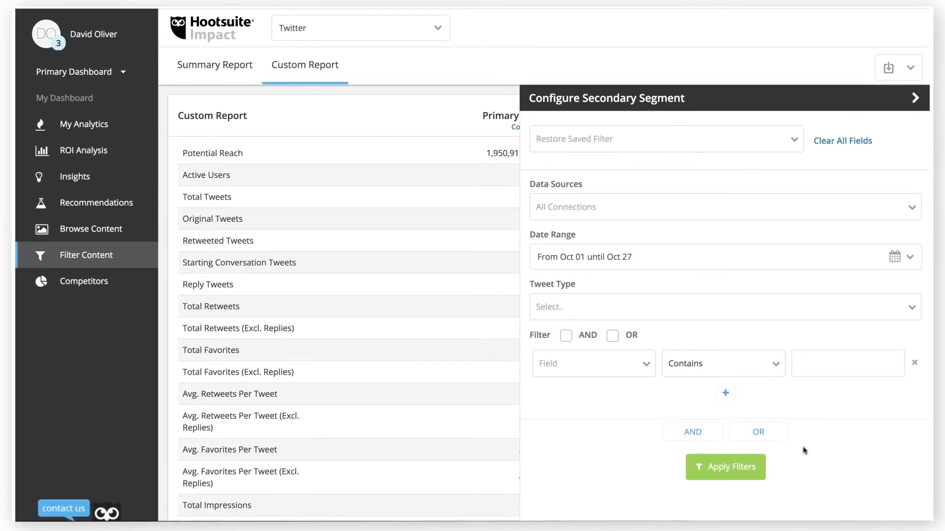
pyautogui.click(725, 467)
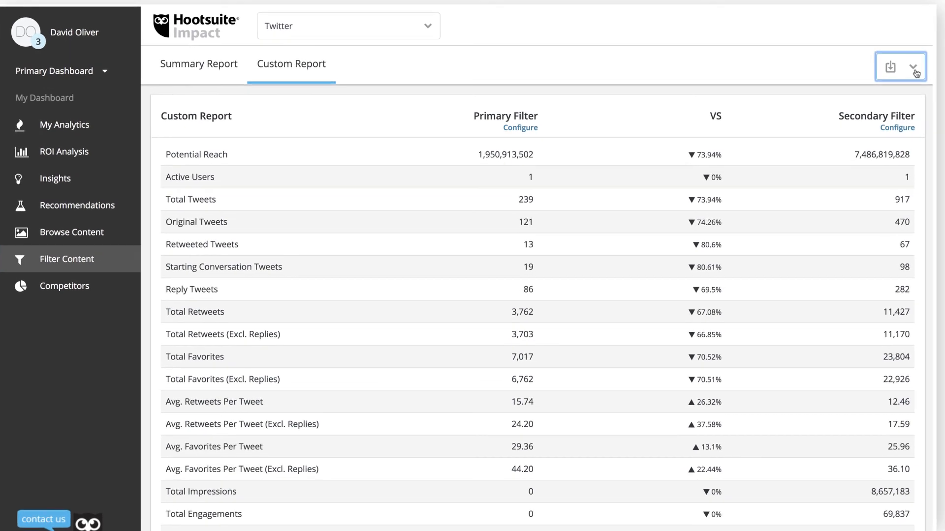
# Step: Open the export menu showing the Download as CSV option
pyautogui.click(915, 67)
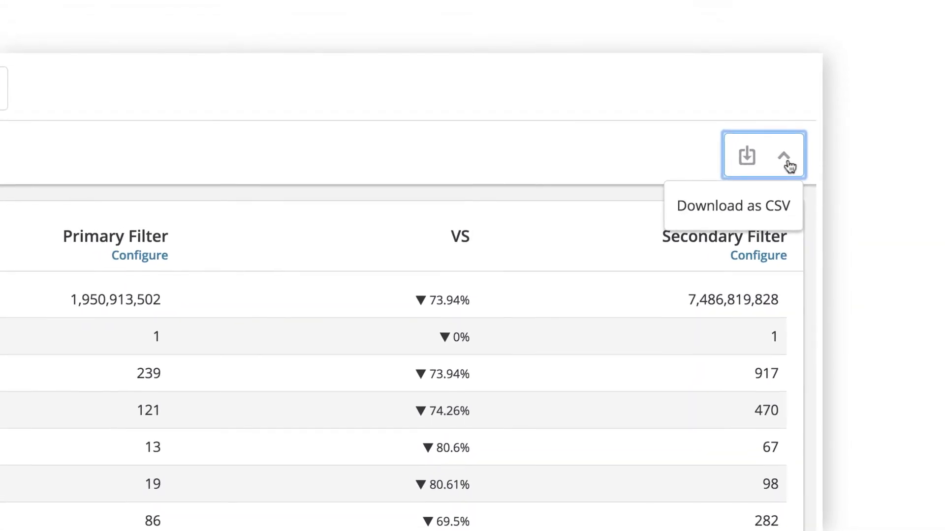
pyautogui.moveTo(733, 205)
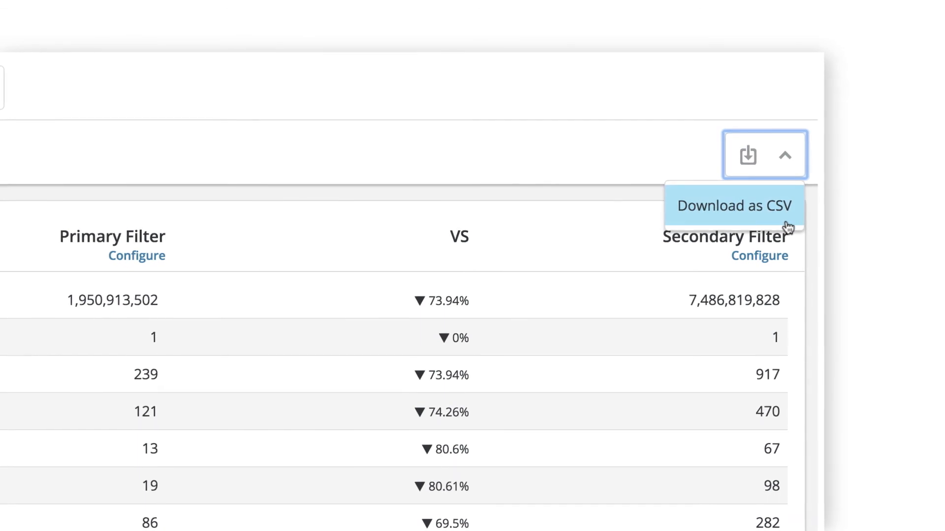